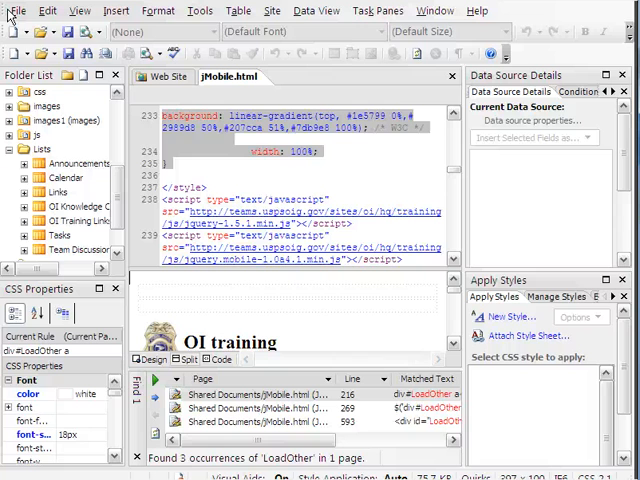
mouse_move(13, 10)
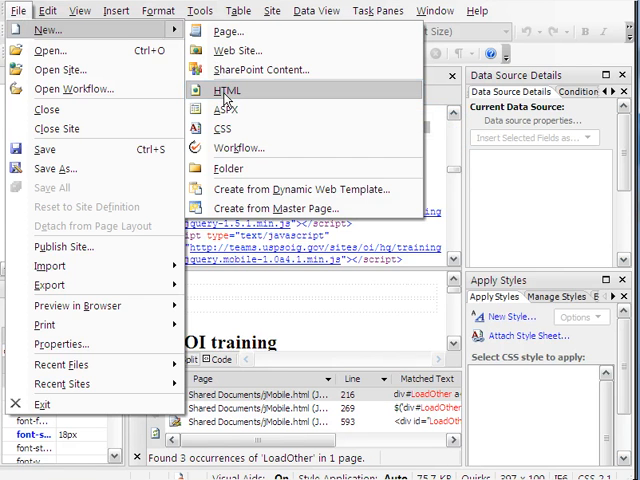
Create a new blank HTML page, Untitled_1, beside jMobile.html
left_click(227, 90)
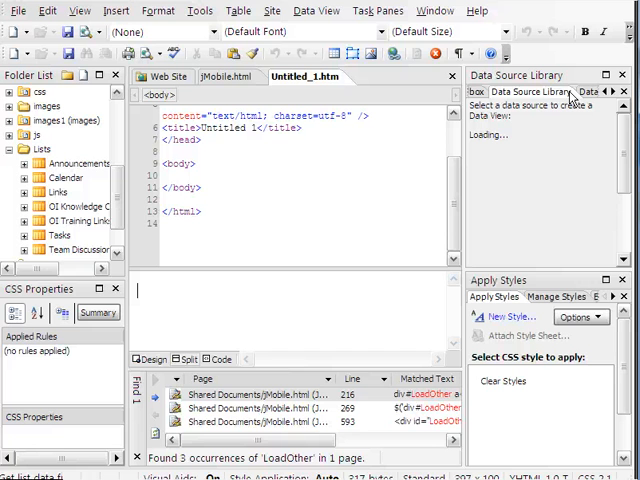
mouse_move(612, 113)
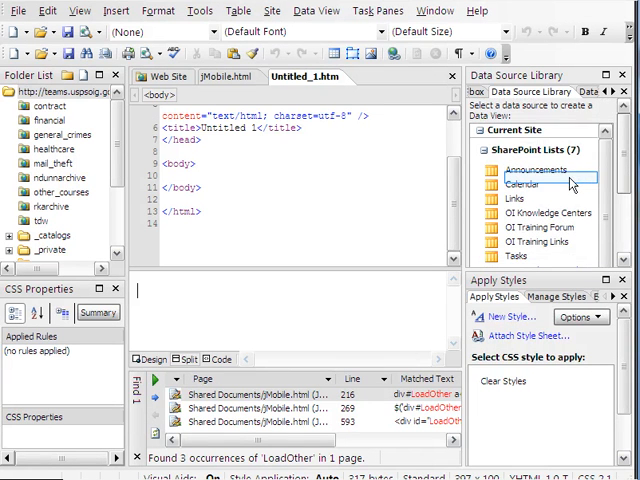
Show data for the OI Knowledge Centers list and browse its fields, including URL and Notes
right_click(535, 213)
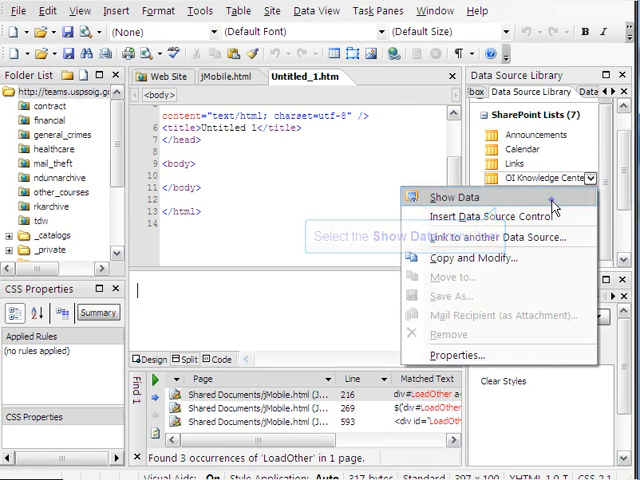
left_click(452, 197)
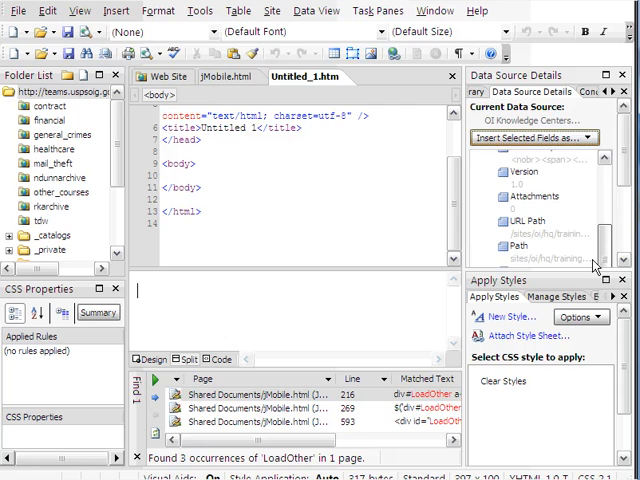
scroll("down", 3)
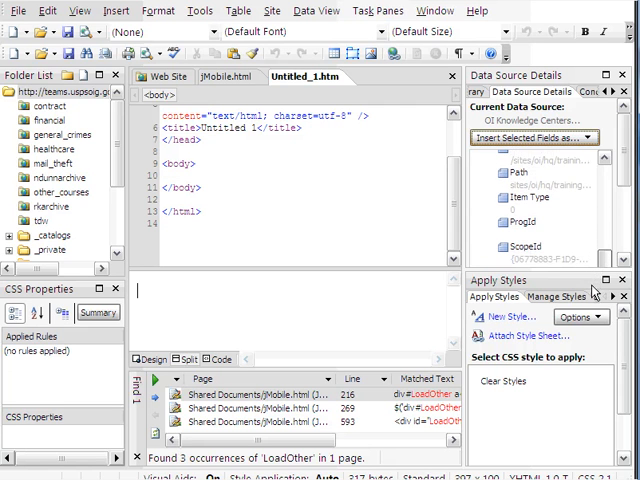
scroll("down", 3)
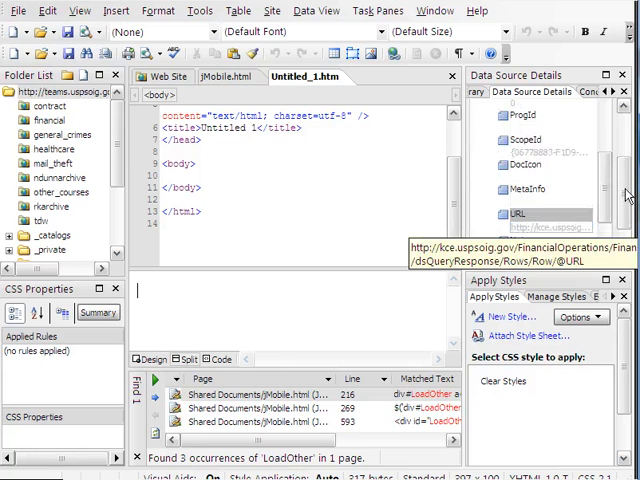
scroll("up", 3)
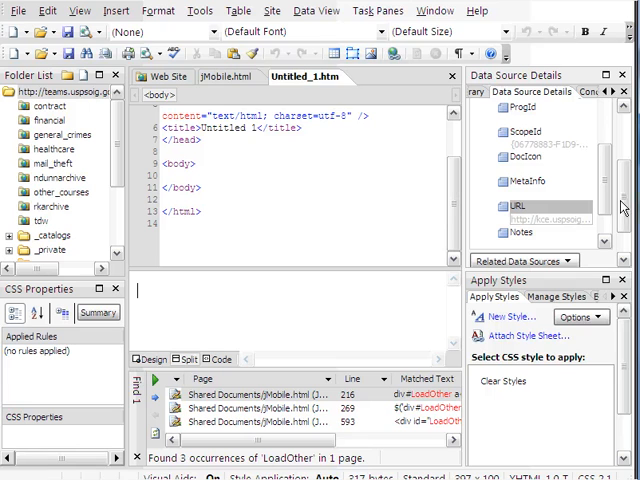
scroll("down", 3)
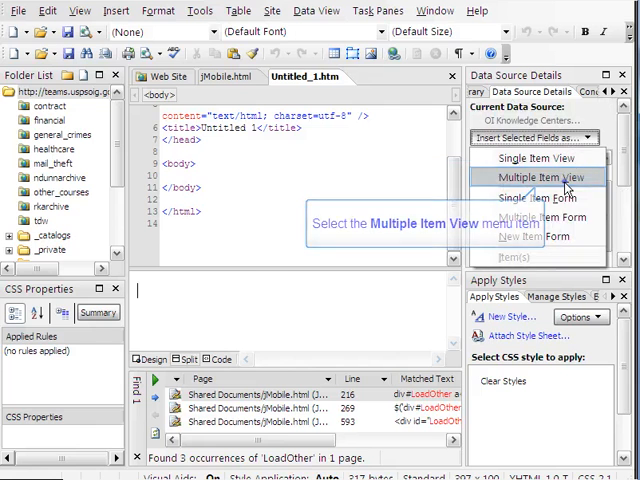
Insert the fields as a multiple item view headed 'Knowledge Center Links'
left_click(540, 177)
type("Knowledge Cent")
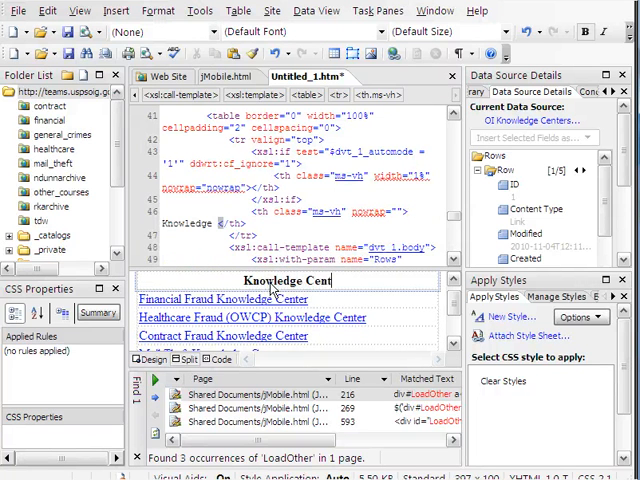
type("Links")
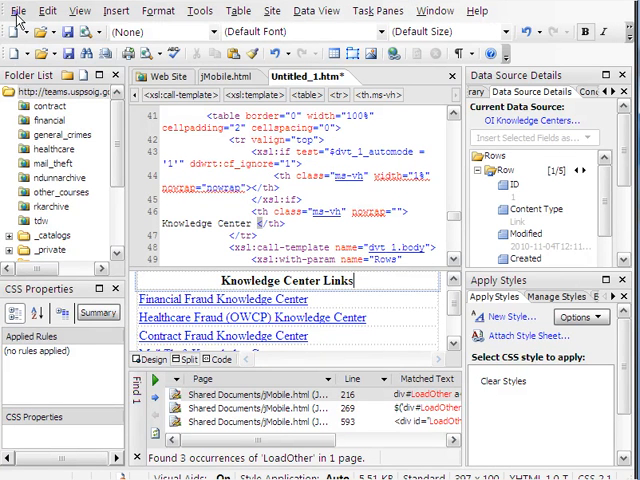
Save the page as oi_knowledge_centers.aspx in the Shared Documents library
left_click(18, 10)
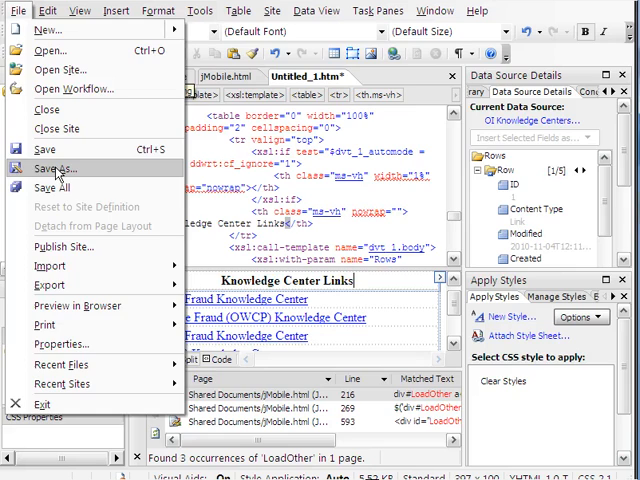
left_click(57, 168)
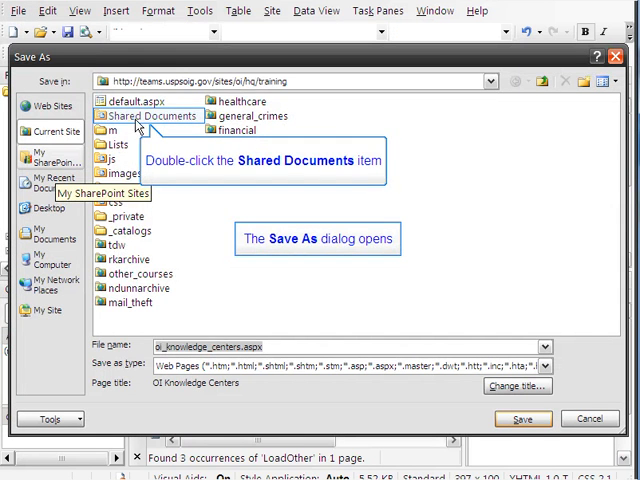
double_click(148, 116)
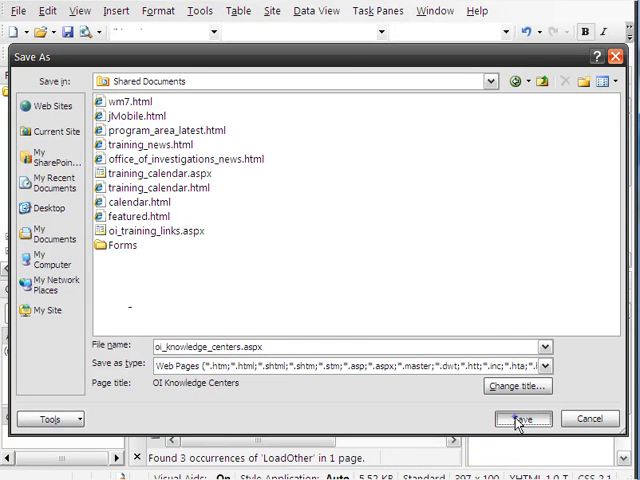
left_click(521, 418)
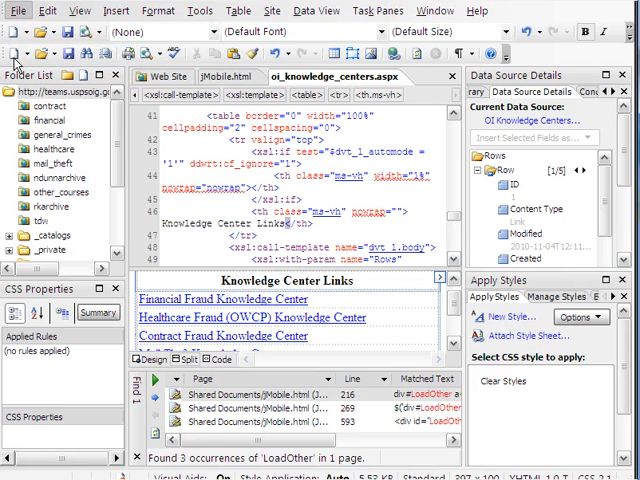
Preview oi_knowledge_centers.aspx in Firefox, then cancel the Quit Firefox prompt
left_click(18, 10)
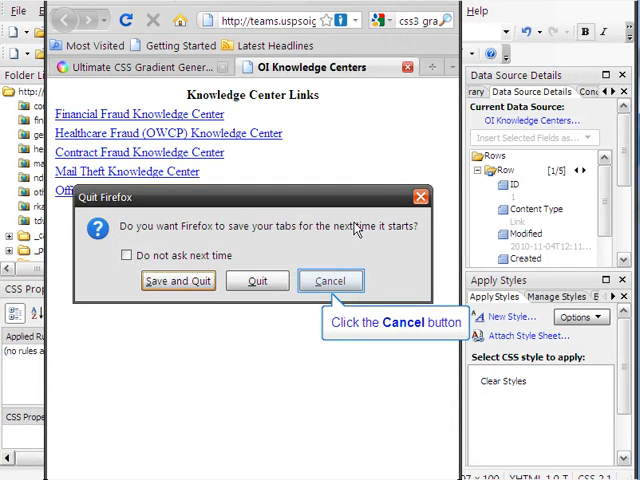
left_click(330, 280)
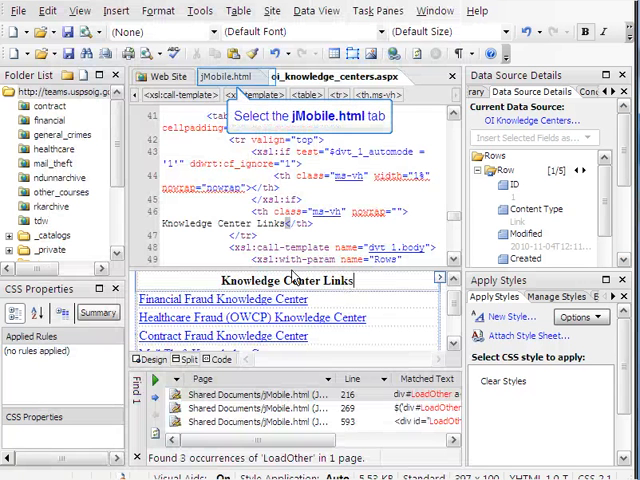
Return to jMobile.html and review the script loading links into the LoadOther div
left_click(228, 76)
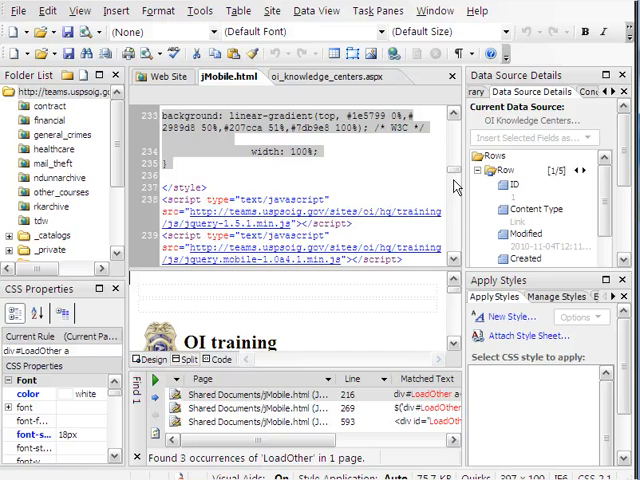
scroll("down", 3)
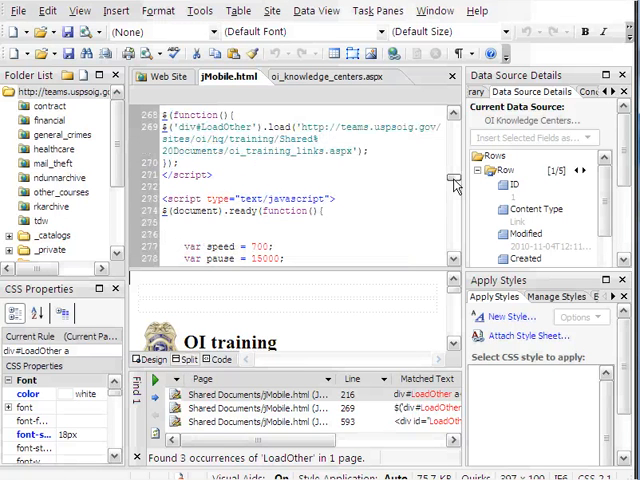
scroll("down", 3)
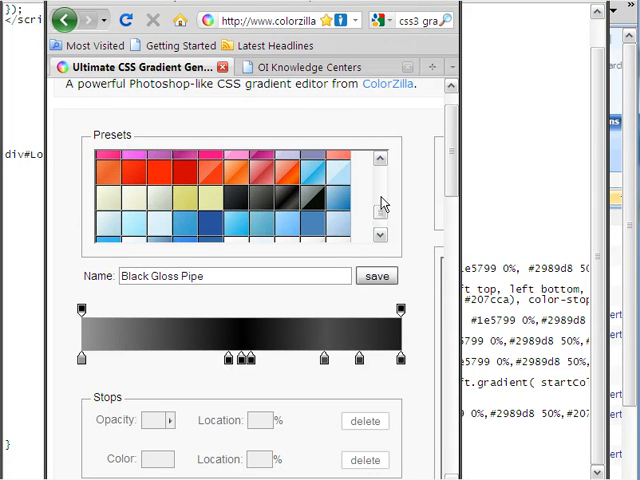
Browse the gradient presets and view the Black Gloss Pipe CSS output
left_click(380, 235)
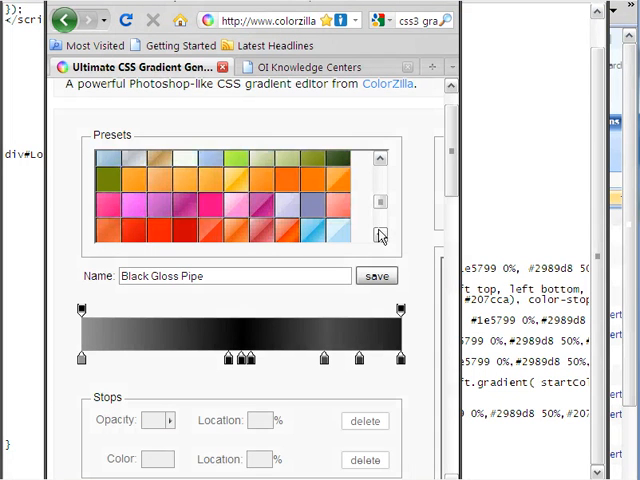
scroll("down", 3)
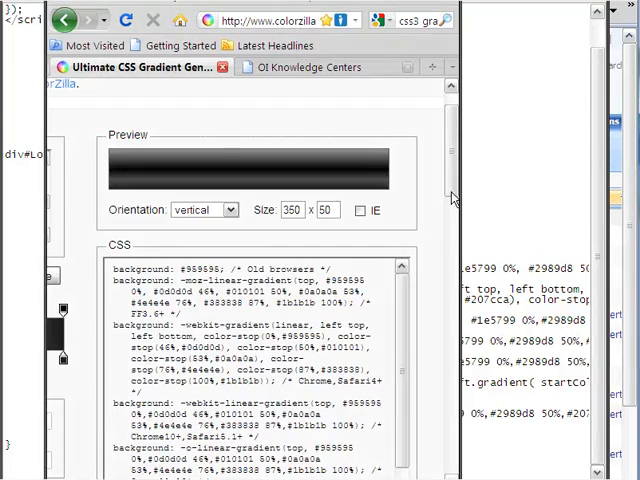
scroll("down", 3)
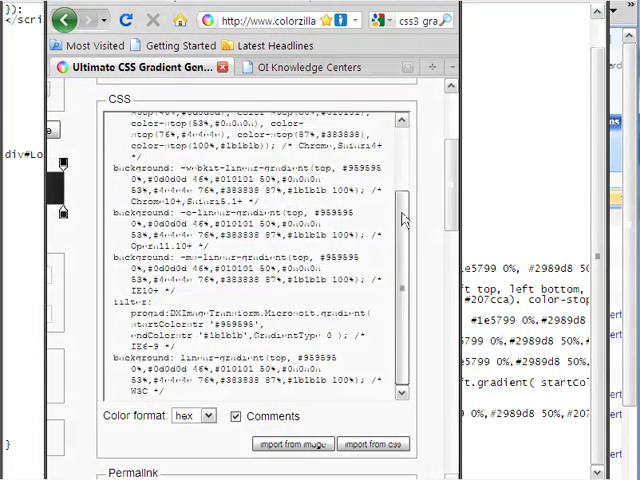
scroll("up", 3)
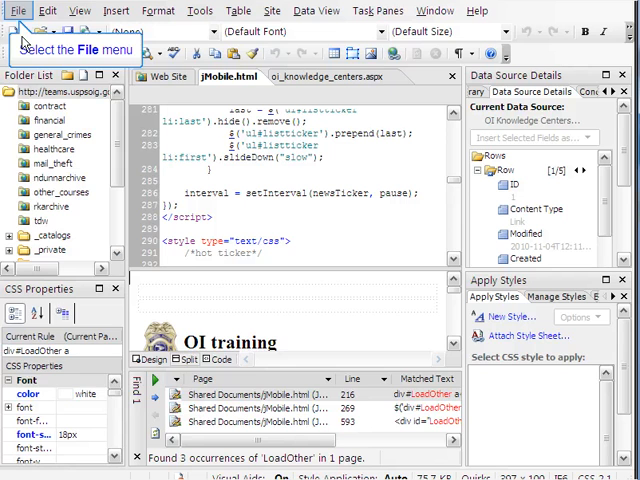
Preview jMobile.html in Firefox at 1024×768 and open the Other Courses screen
left_click(17, 10)
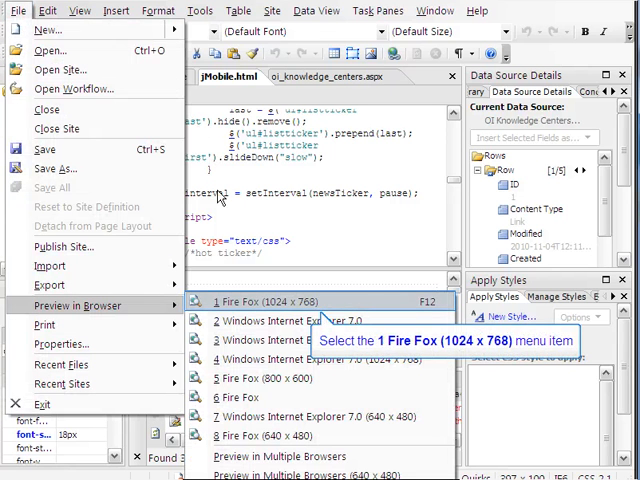
left_click(260, 301)
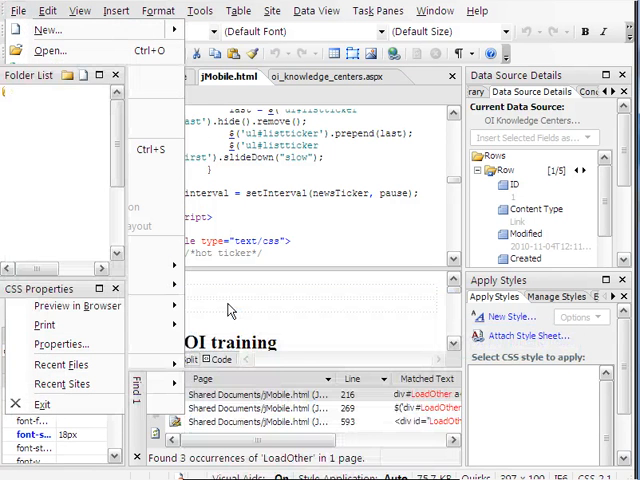
mouse_move(390, 322)
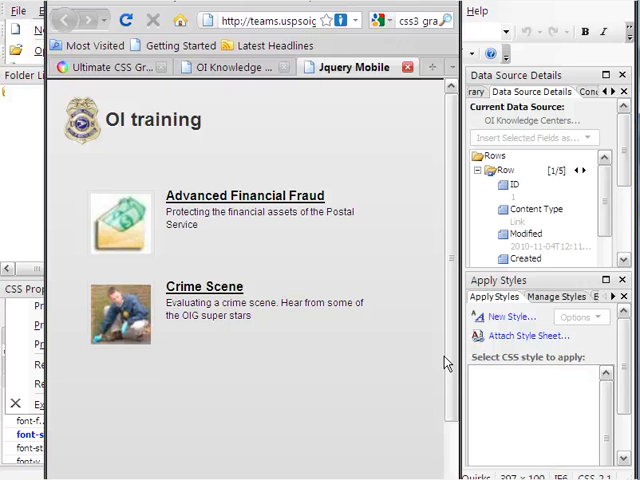
scroll("down", 3)
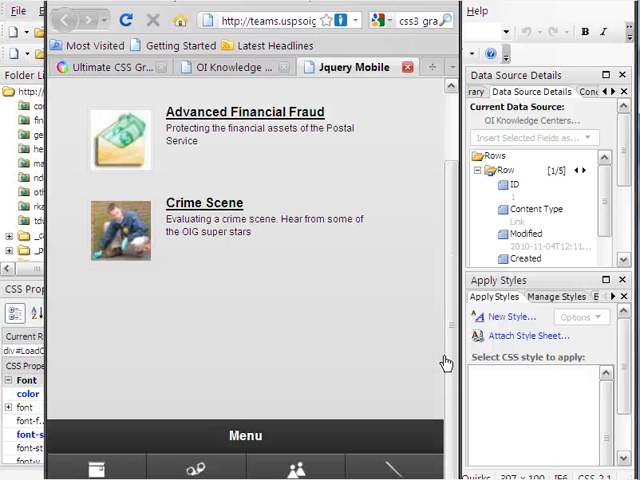
left_click(406, 368)
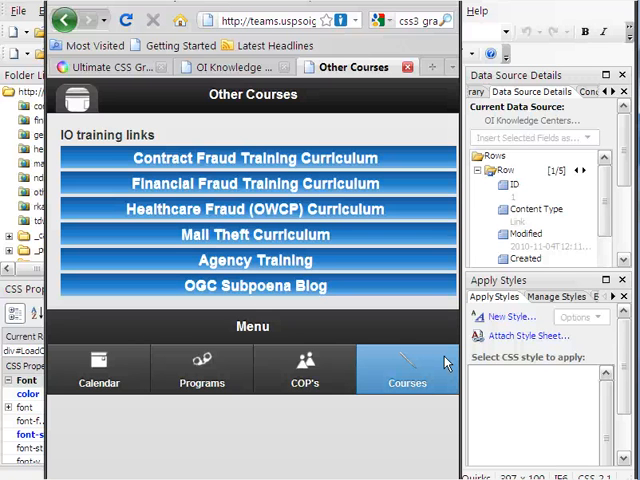
mouse_move(350, 435)
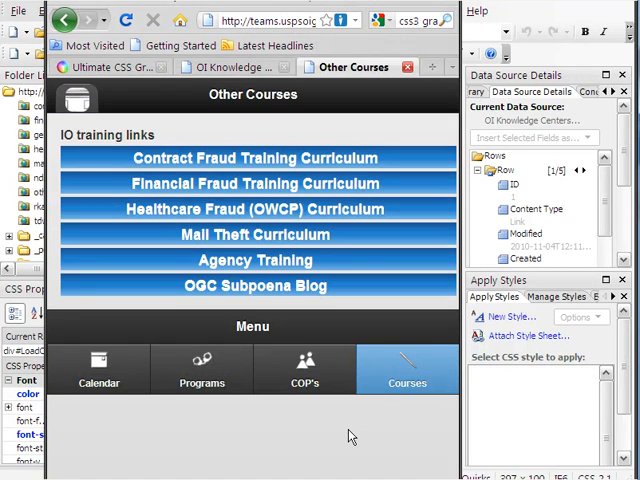